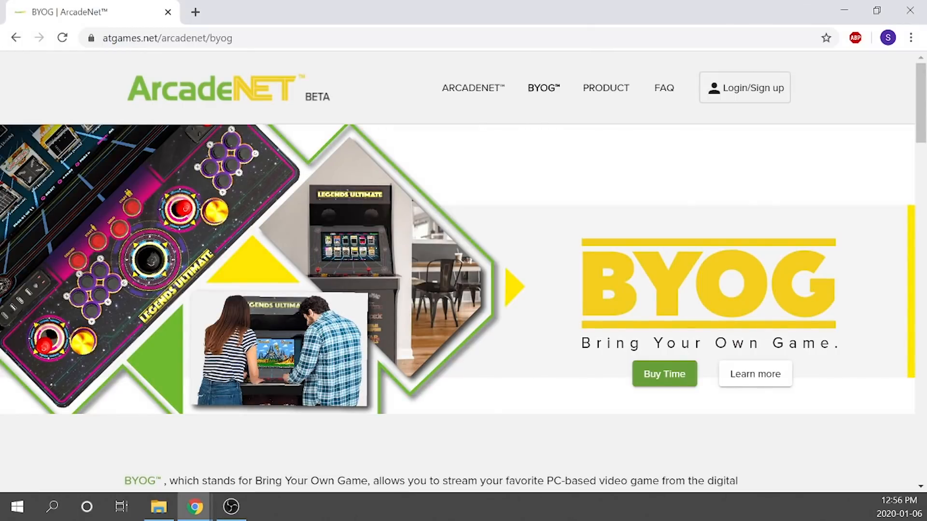
pyautogui.moveTo(498, 178)
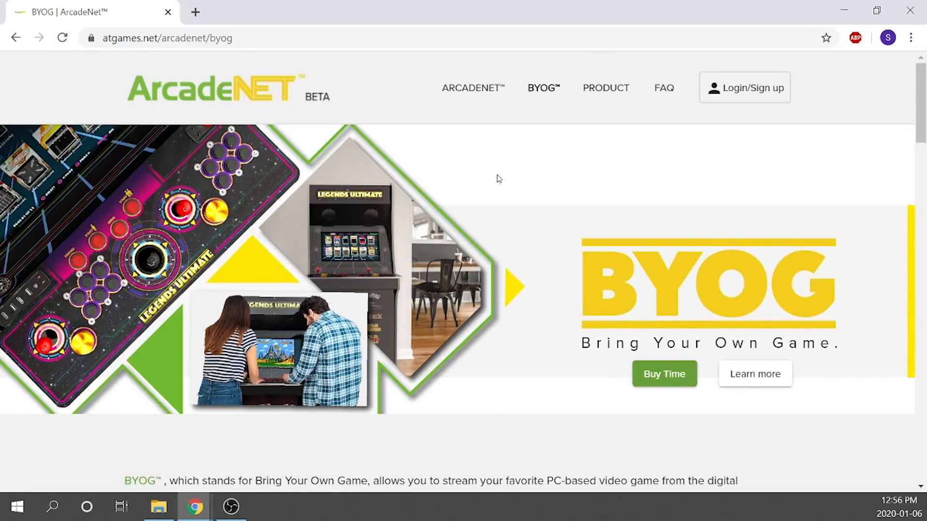
# Download the ArcadeNet BYOG streaming client installer for Windows.
pyautogui.scroll(-3)
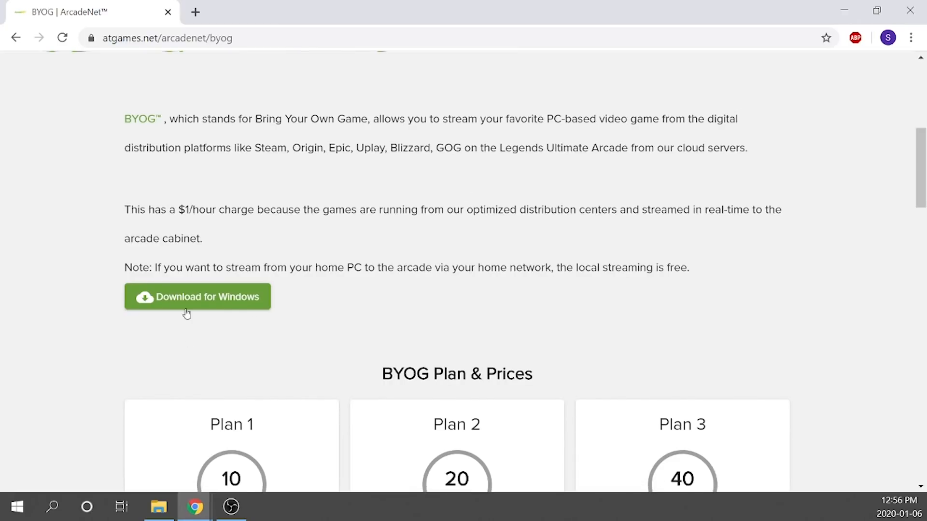
pyautogui.moveTo(186, 299)
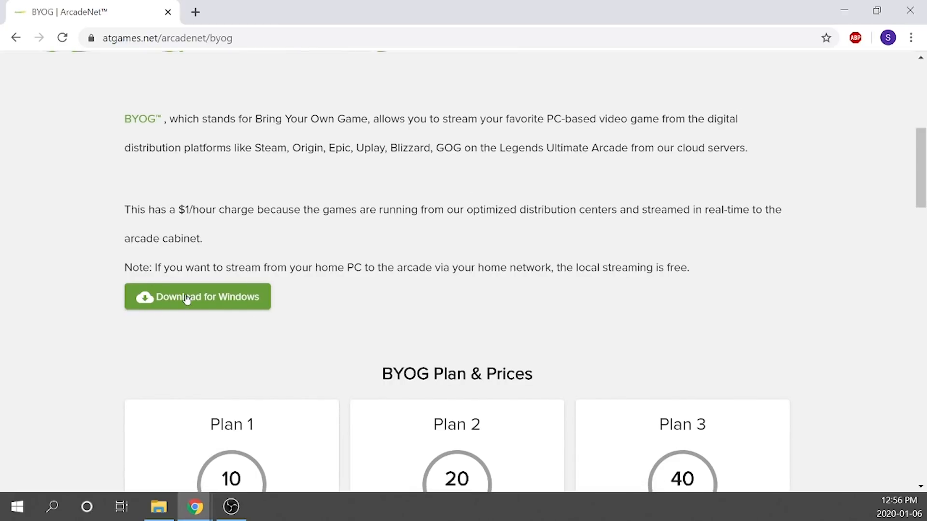
pyautogui.rightClick(136, 22)
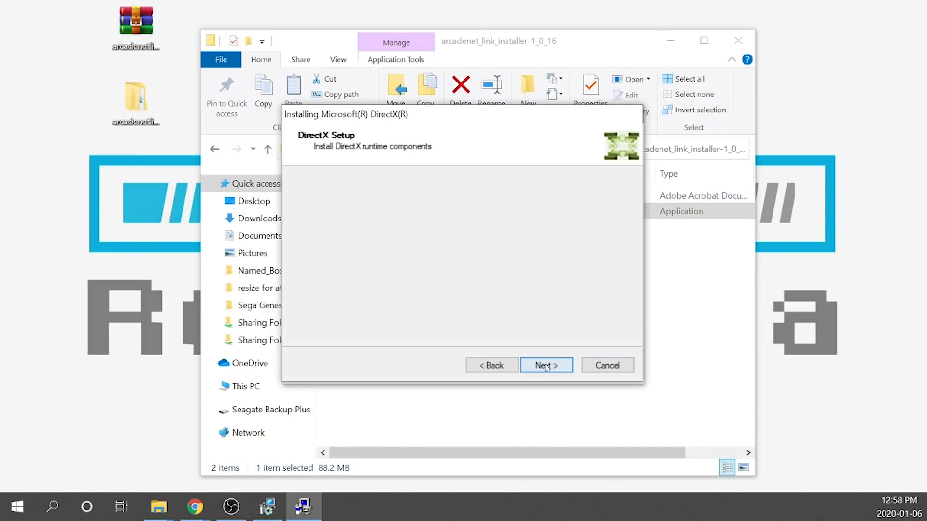
# Finish the DirectX setup choosing to restart later, then submit the ArcadeNet sign-in with password and computer name.
pyautogui.click(545, 365)
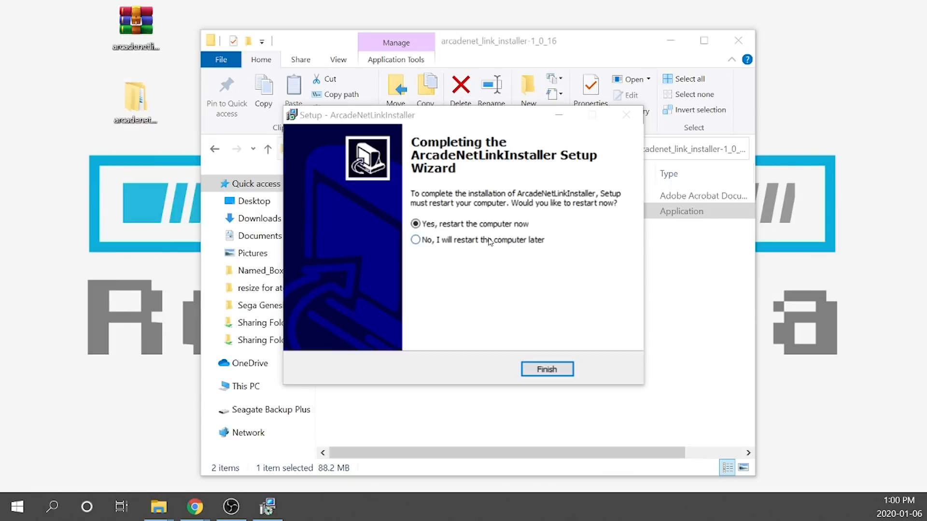
pyautogui.click(546, 368)
pyautogui.write('Restal')
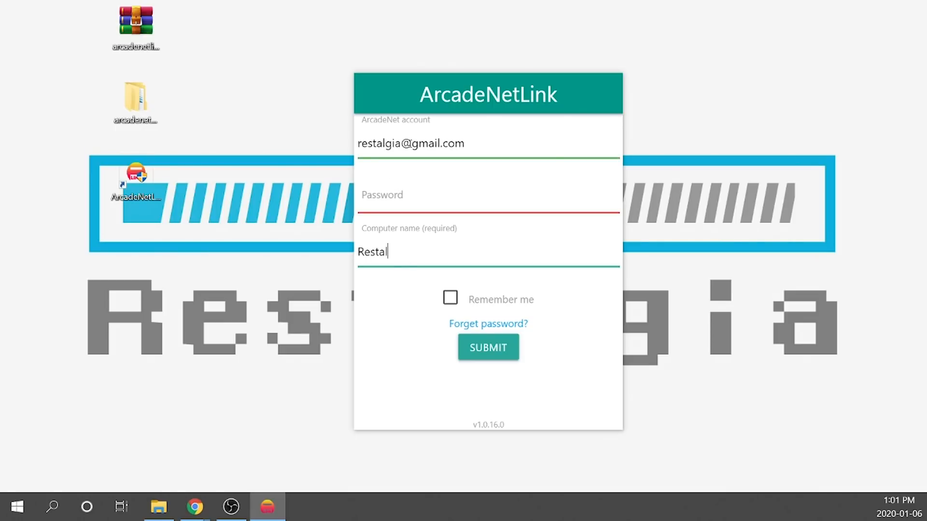
pyautogui.write('•••••')
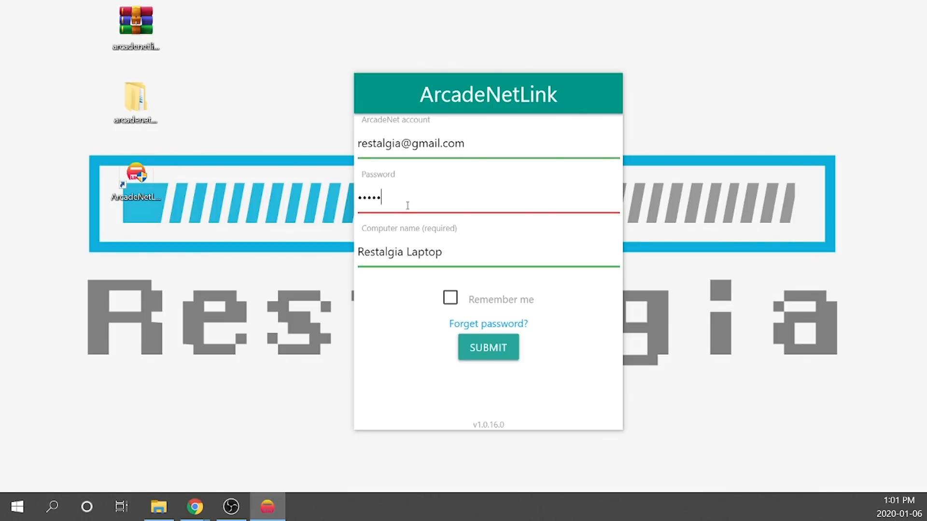
pyautogui.click(488, 346)
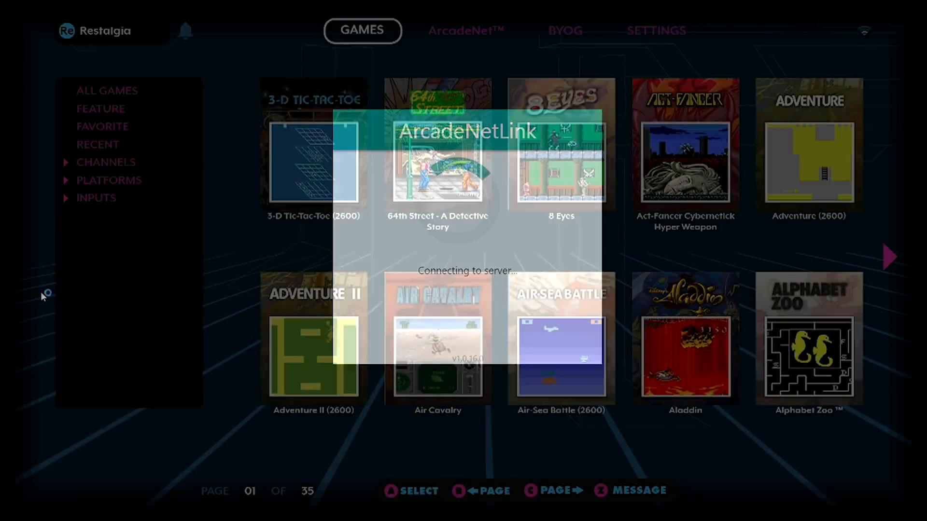
# Select the home gaming PC tile under BYOG to start local streaming to the cabinet.
pyautogui.click(465, 30)
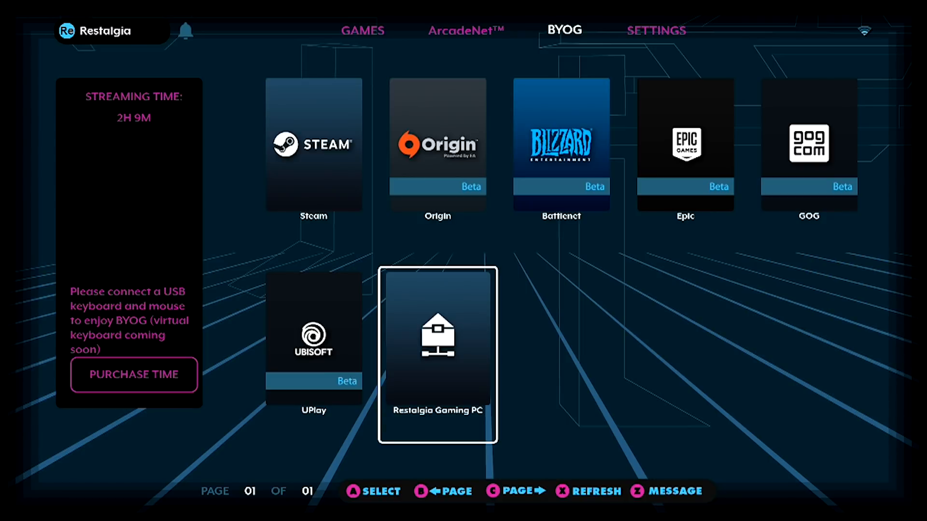
pyautogui.click(437, 357)
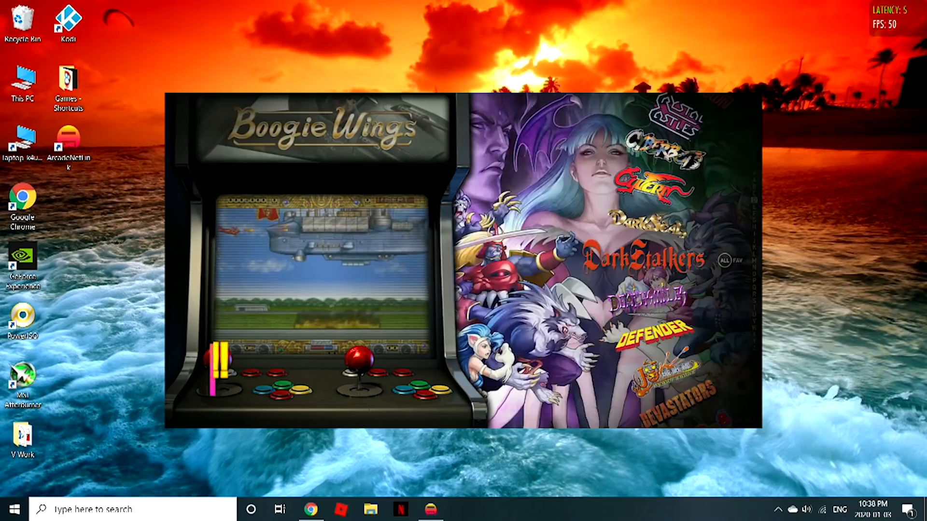
# Browse the streamed PC's HDD1 (D:) drive into the Coin-ops folder.
pyautogui.click(371, 510)
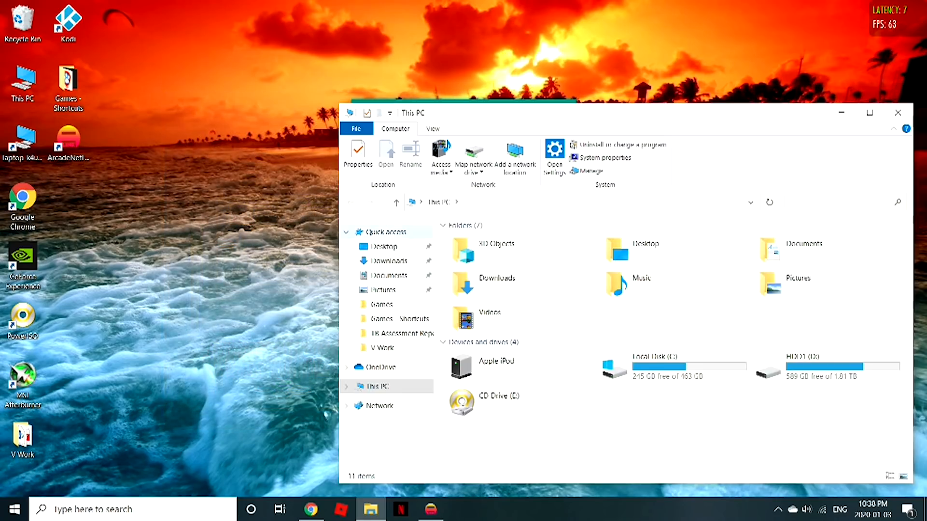
pyautogui.doubleClick(802, 367)
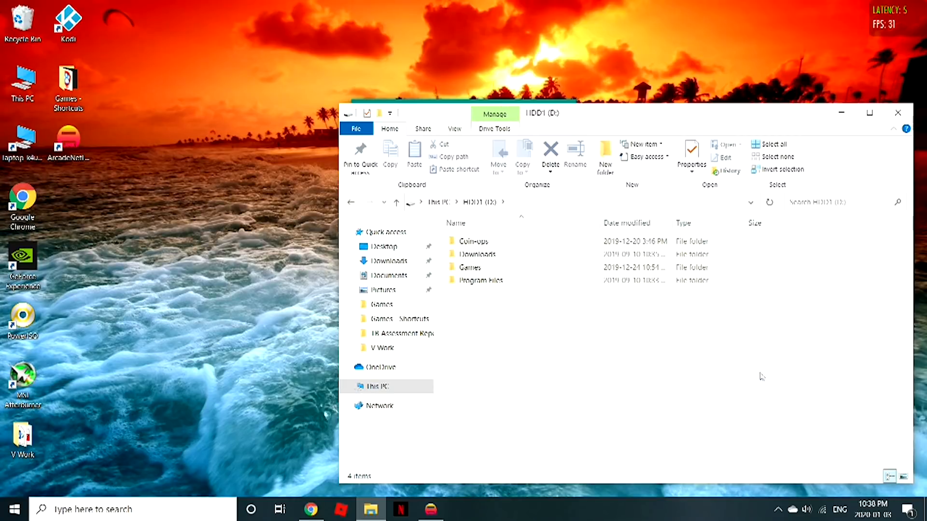
pyautogui.click(473, 241)
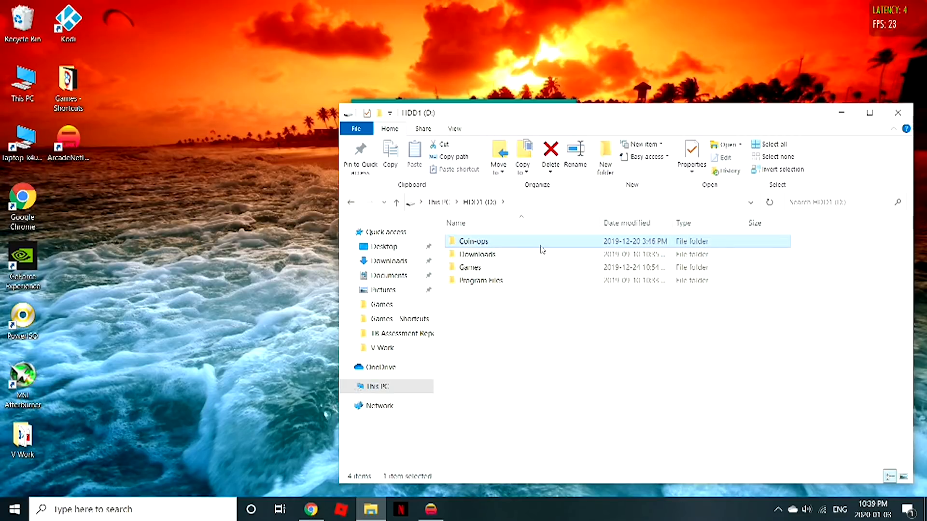
pyautogui.doubleClick(473, 241)
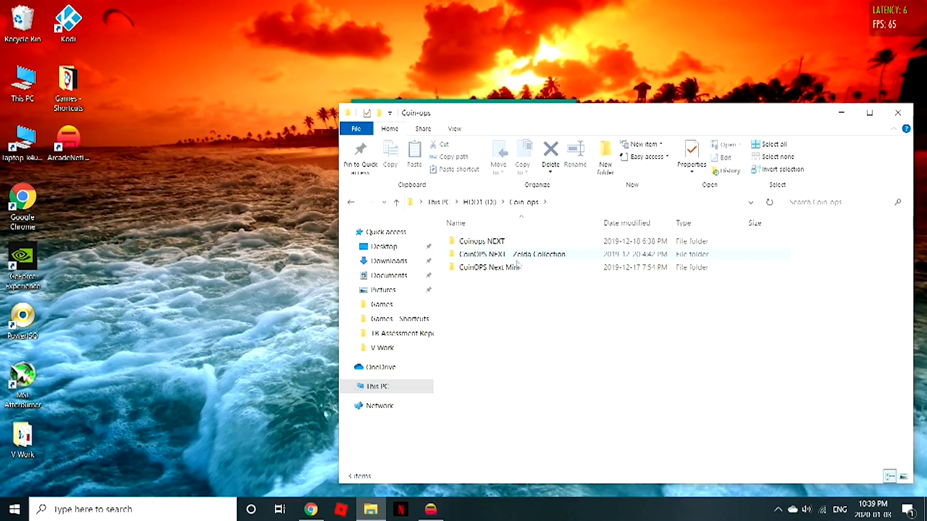
pyautogui.click(488, 267)
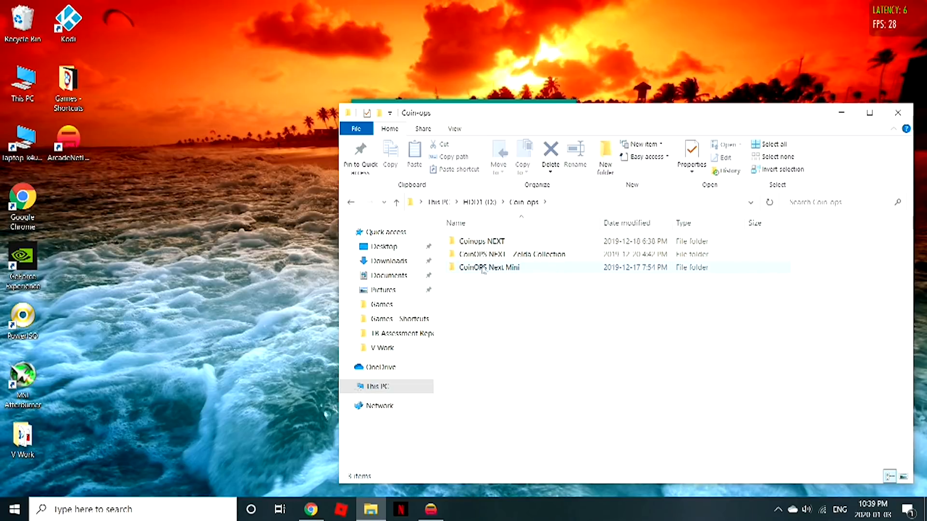
pyautogui.moveTo(488, 267)
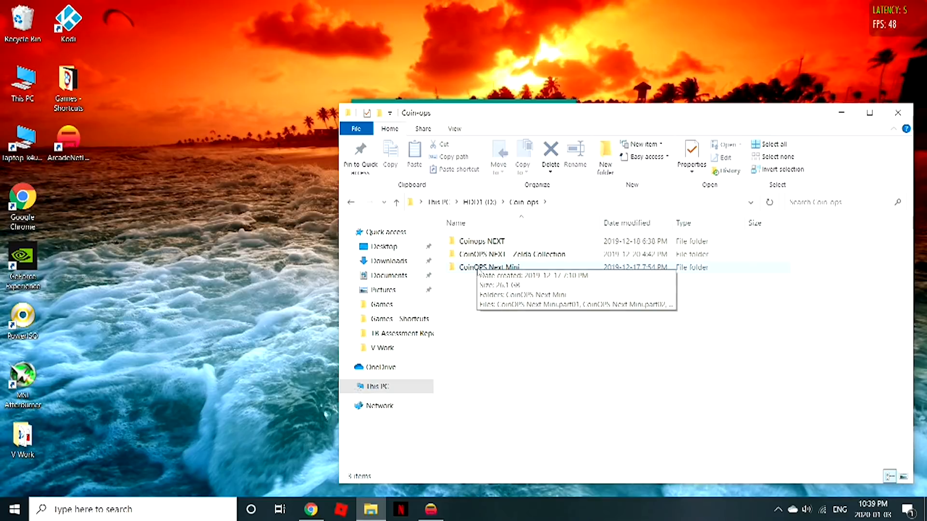
pyautogui.moveTo(485, 278)
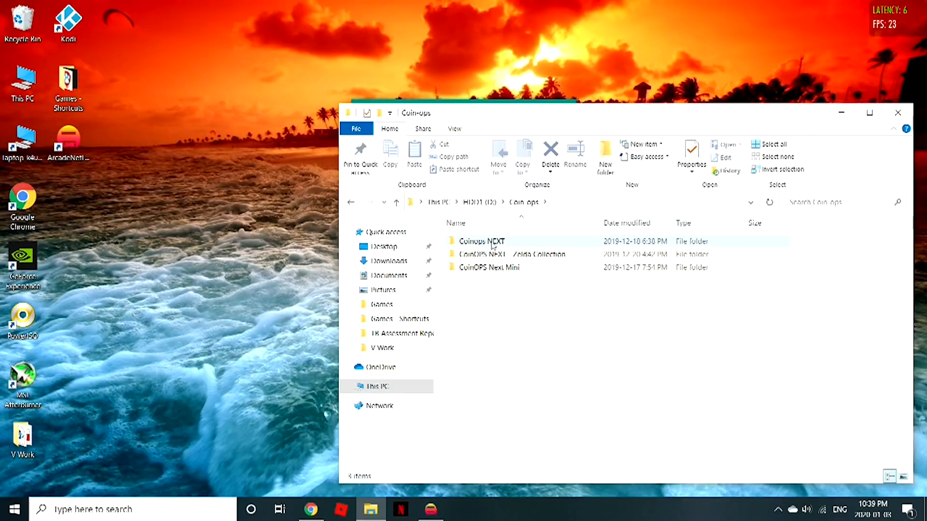
pyautogui.moveTo(480, 242)
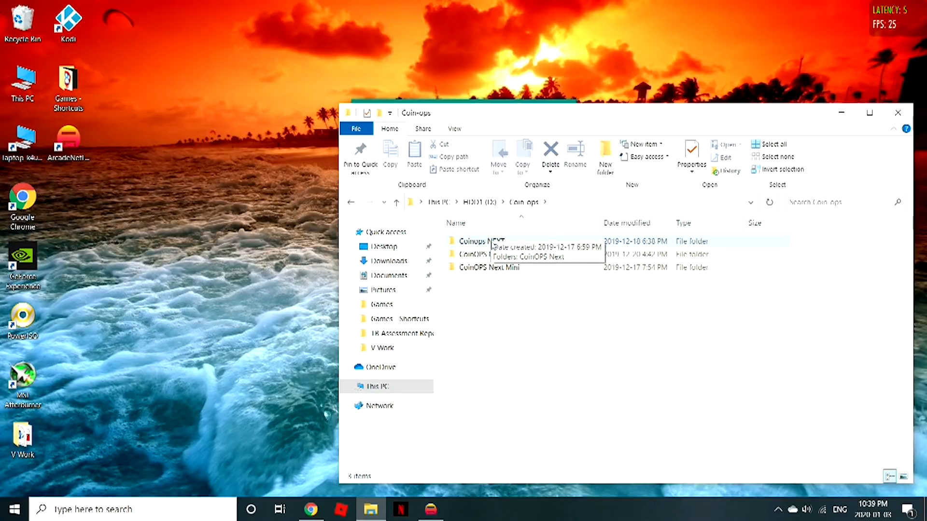
# Enter the Coinops NEXT folder and the CoinOPS Next folder inside it to launch the front end.
pyautogui.doubleClick(481, 241)
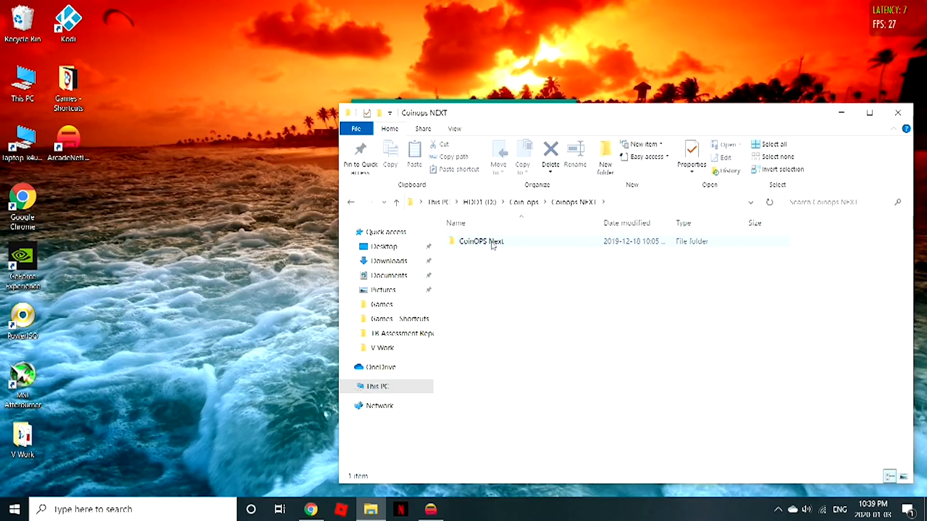
pyautogui.doubleClick(481, 241)
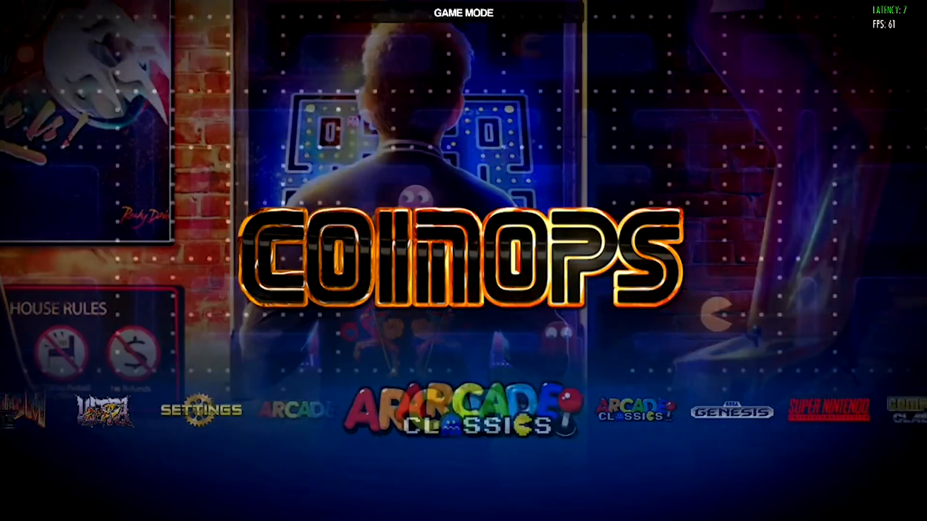
# Scroll the system carousel past Arcade Classics, Zelda and Doom II to the Arcade collection.
pyautogui.hscroll(3)
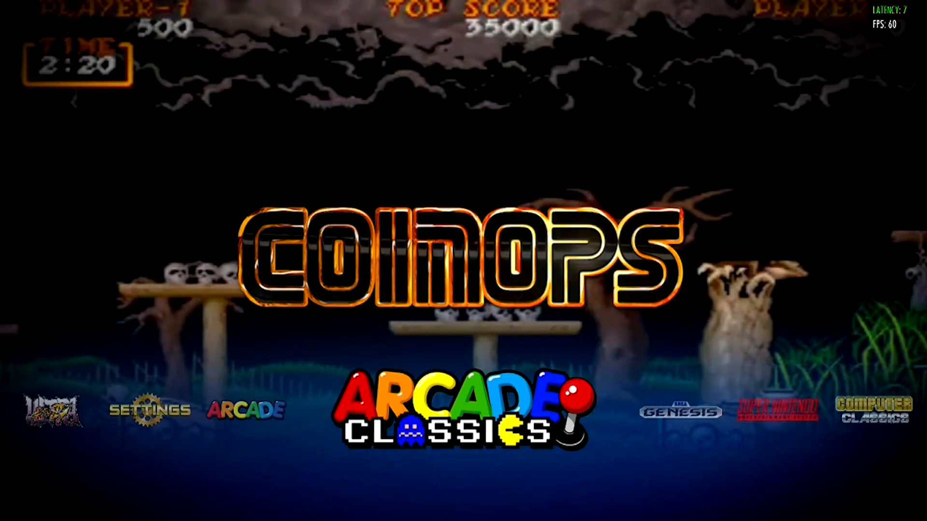
pyautogui.hscroll(3)
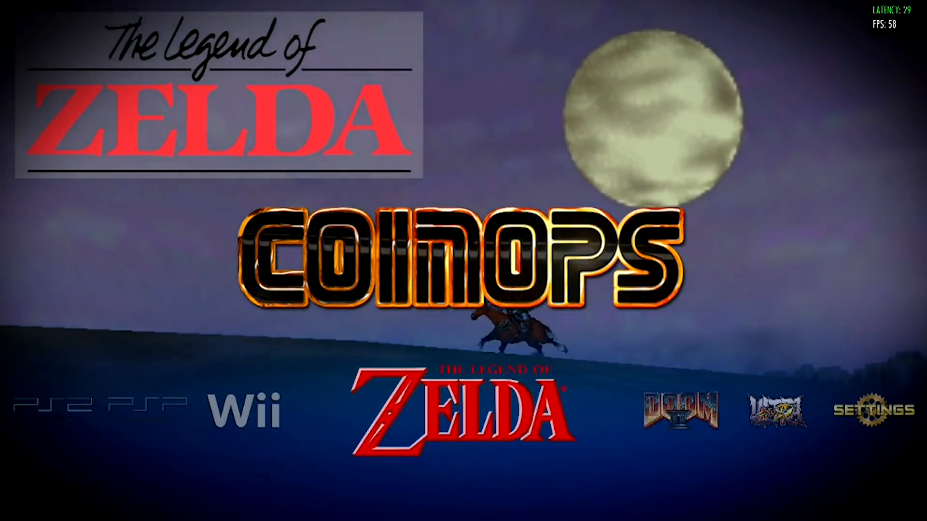
pyautogui.hscroll(3)
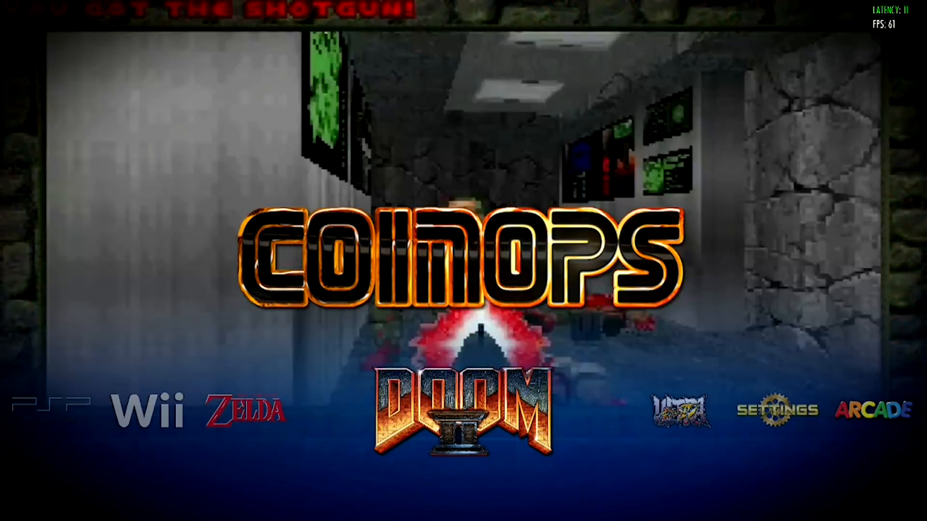
pyautogui.hscroll(3)
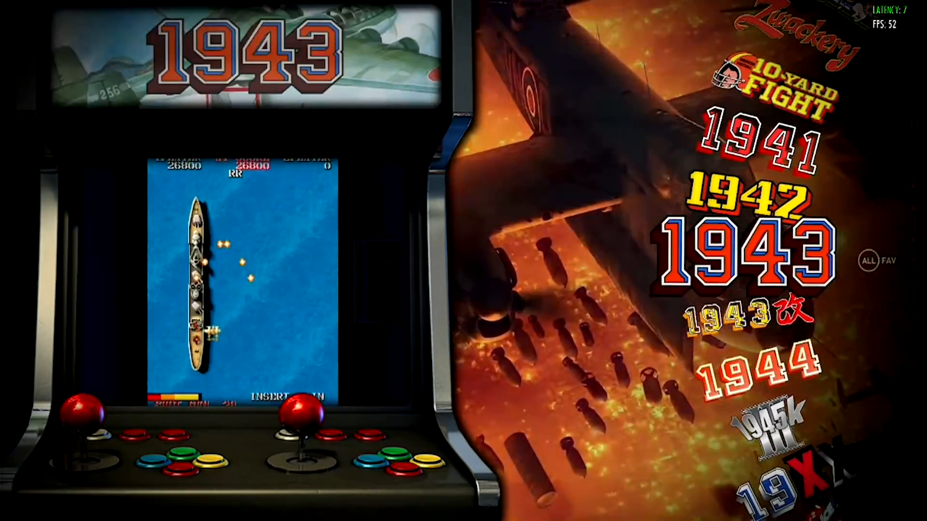
# Scroll the arcade wheel down from Donkey Kong to Dragon Blaze.
pyautogui.scroll(-3)
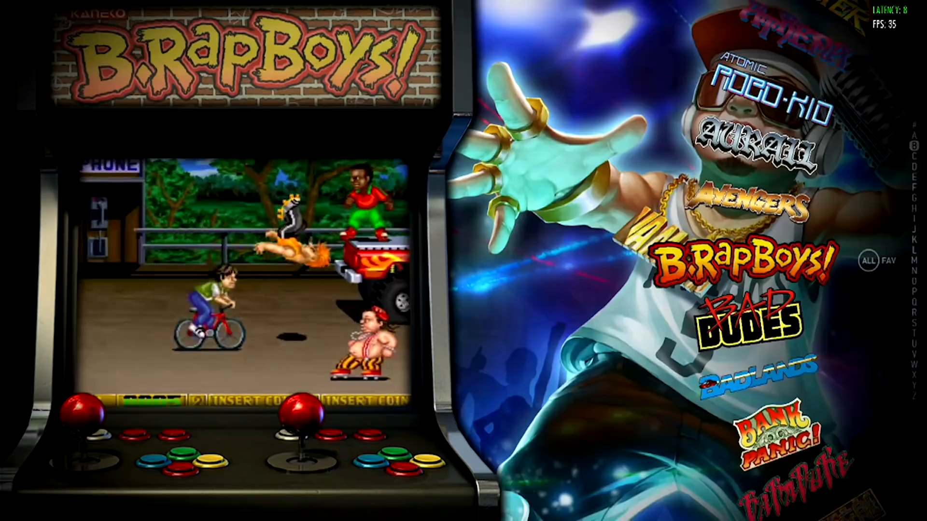
pyautogui.scroll(-3)
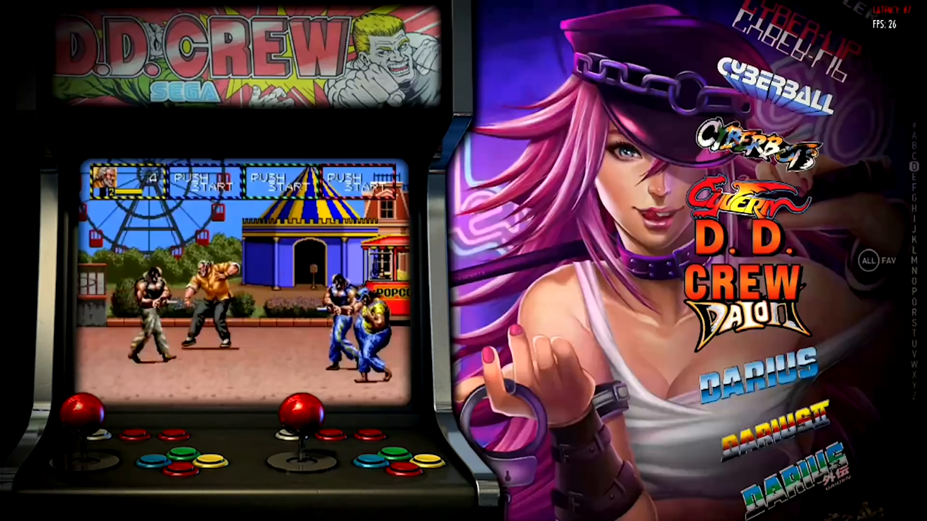
pyautogui.scroll(-3)
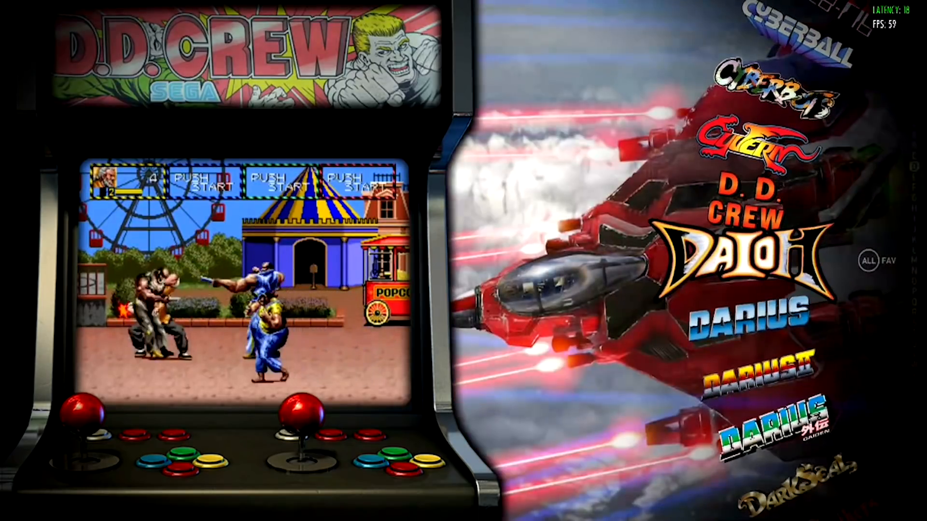
pyautogui.scroll(-3)
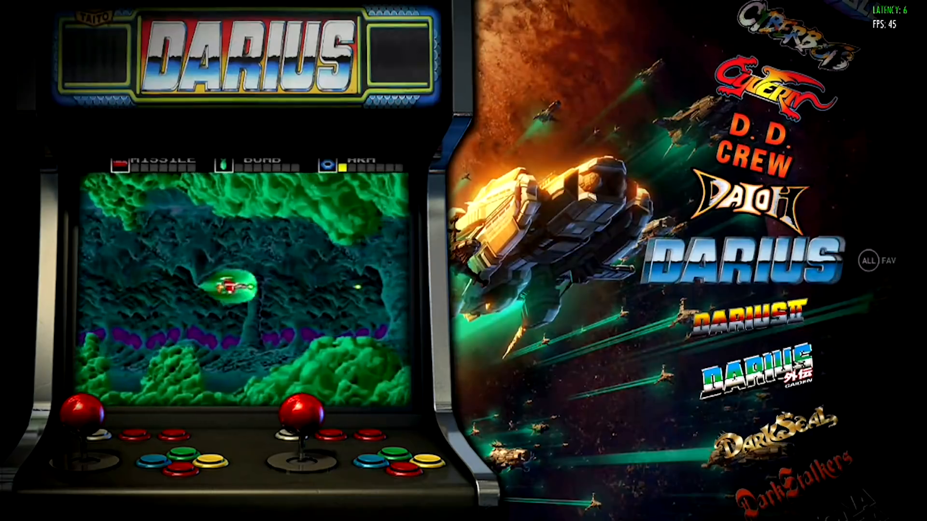
pyautogui.scroll(-3)
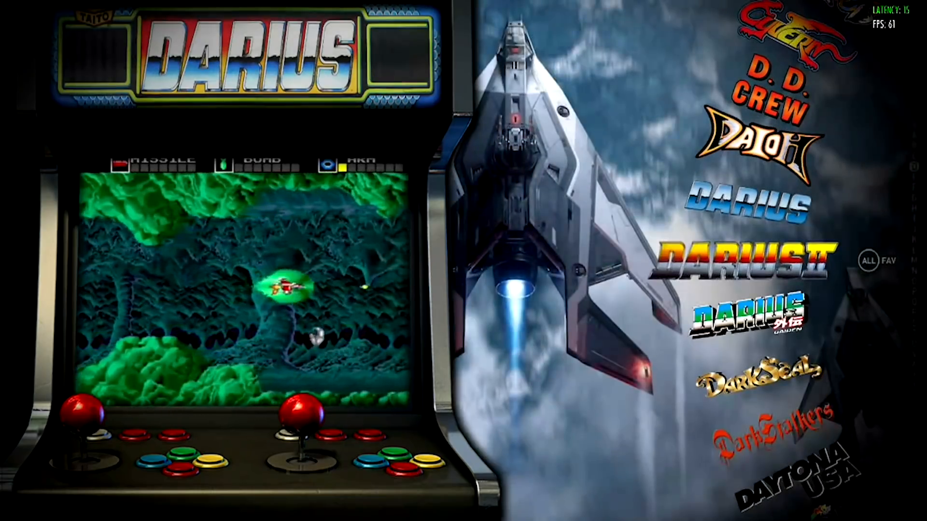
pyautogui.scroll(-3)
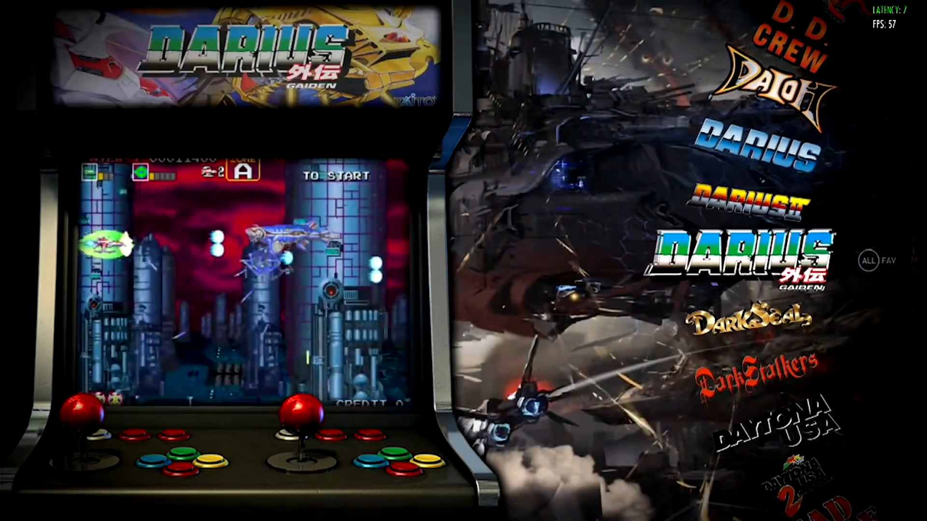
pyautogui.scroll(-3)
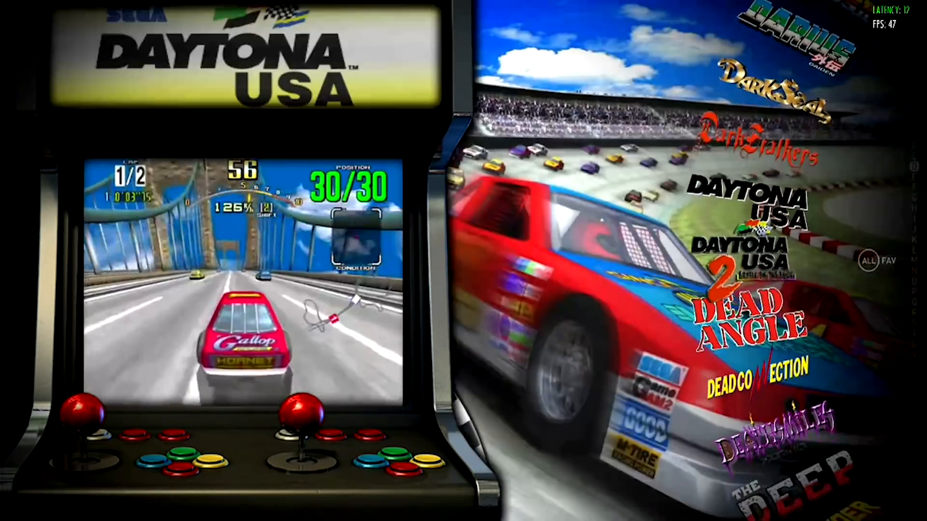
pyautogui.scroll(-3)
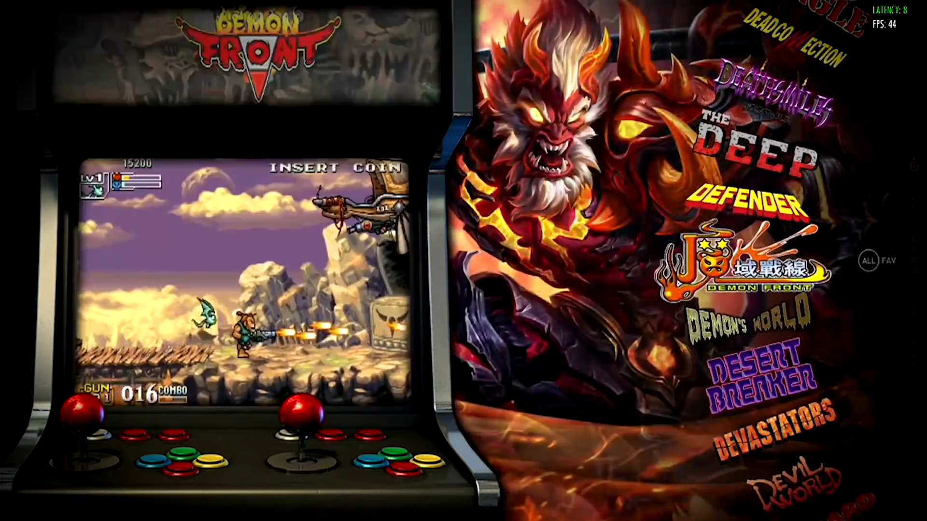
pyautogui.scroll(-3)
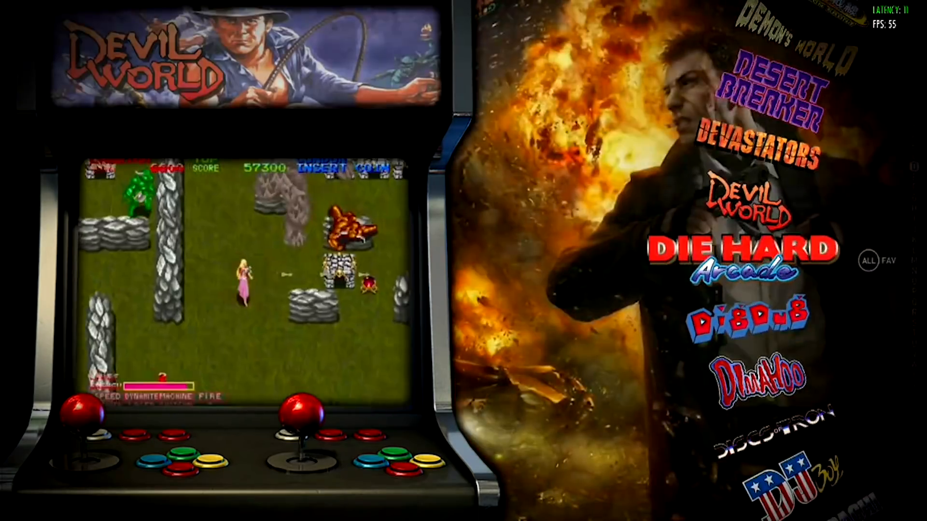
pyautogui.scroll(-3)
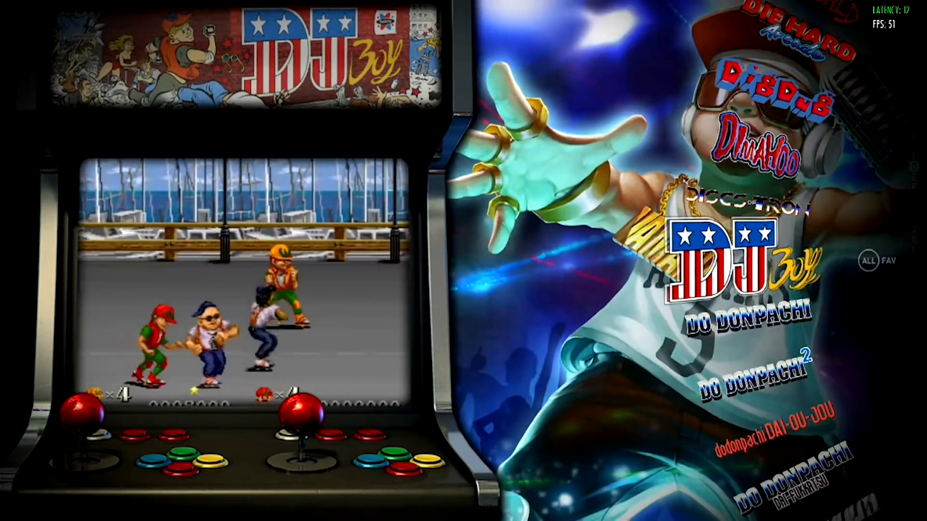
pyautogui.scroll(-3)
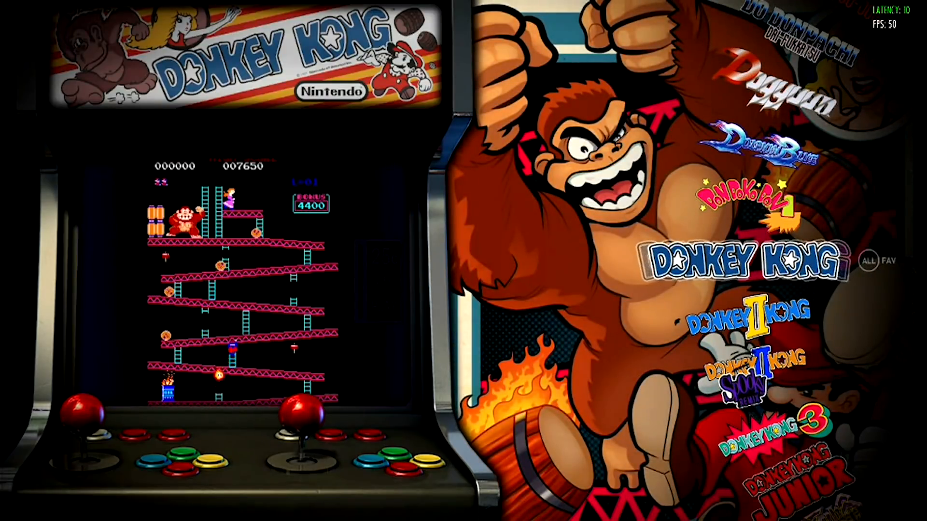
pyautogui.scroll(-3)
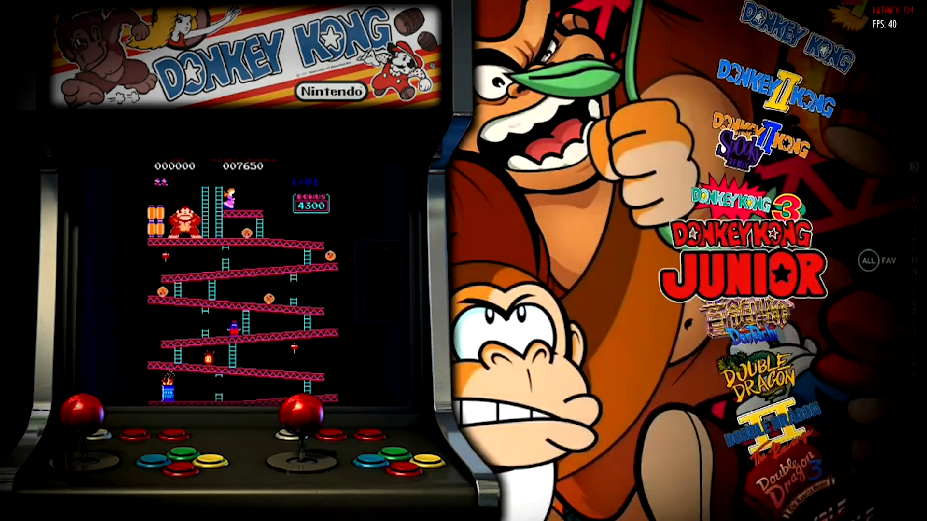
pyautogui.scroll(-3)
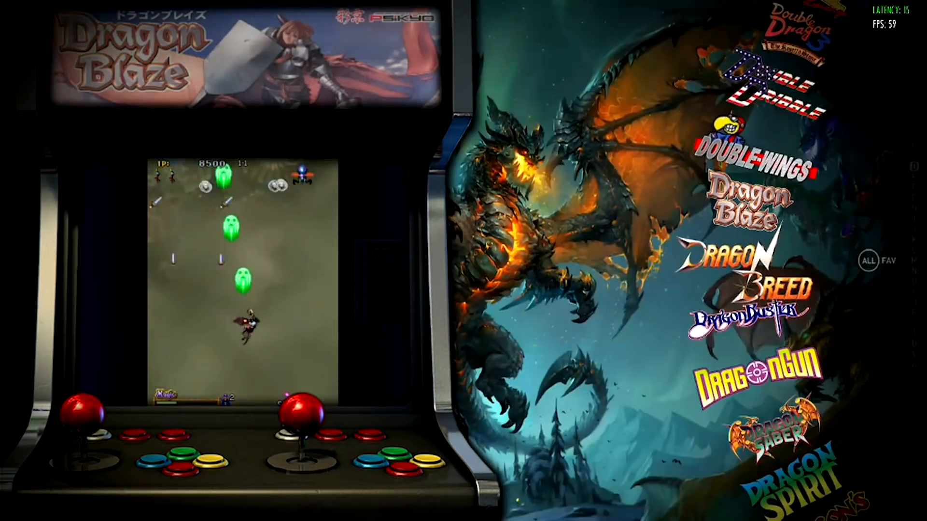
pyautogui.scroll(-3)
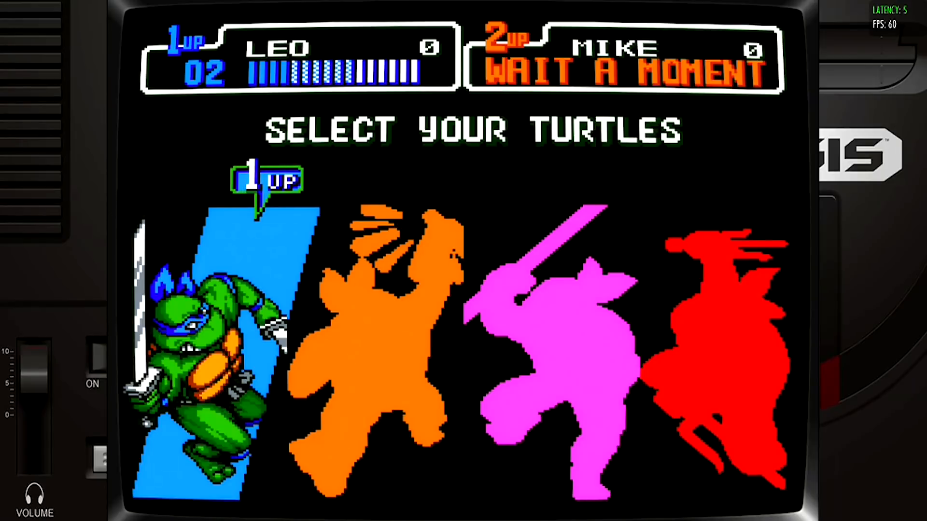
# Choose Leo as player one's turtle in Teenage Mutant Ninja Turtles.
pyautogui.press('Right')
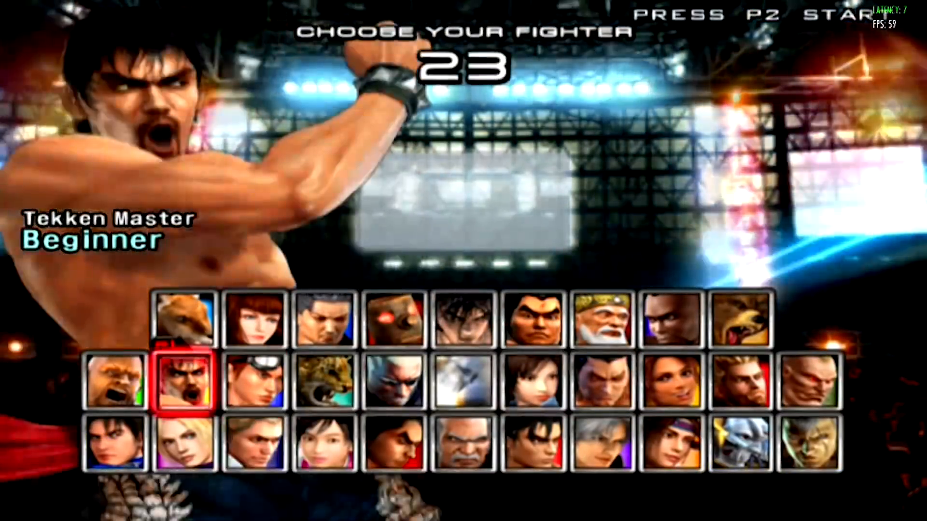
# Pick player one's fighter on the Tekken selection screen.
pyautogui.press('up')
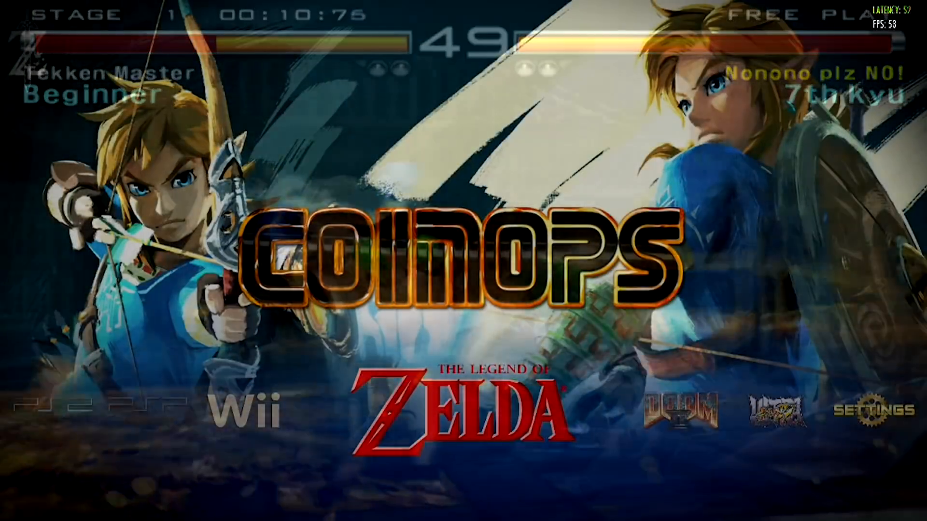
pyautogui.hscroll(3)
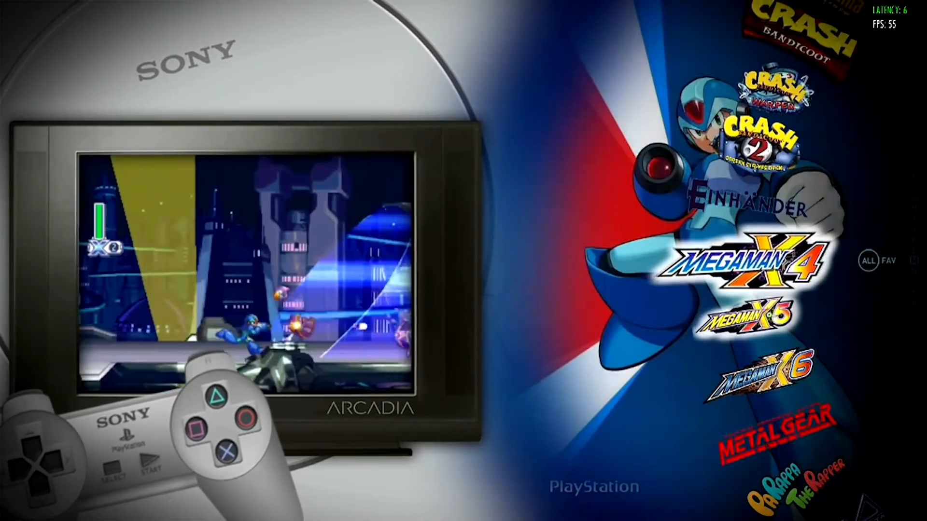
# Scroll the PlayStation wheel down to Mega Man X4.
pyautogui.scroll(-3)
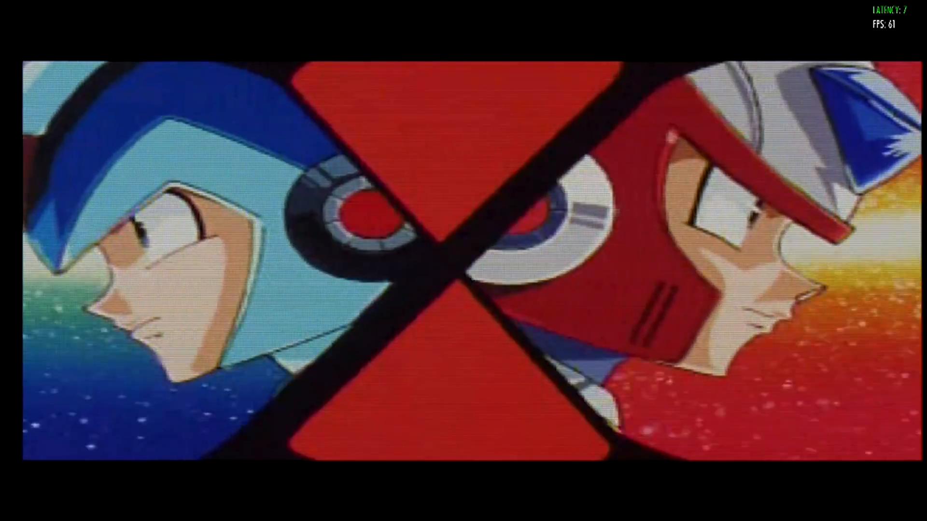
# Remap player one's D-Pad Up, Down, Right and Select bindings in the RetroArch input menu.
pyautogui.press('Up')
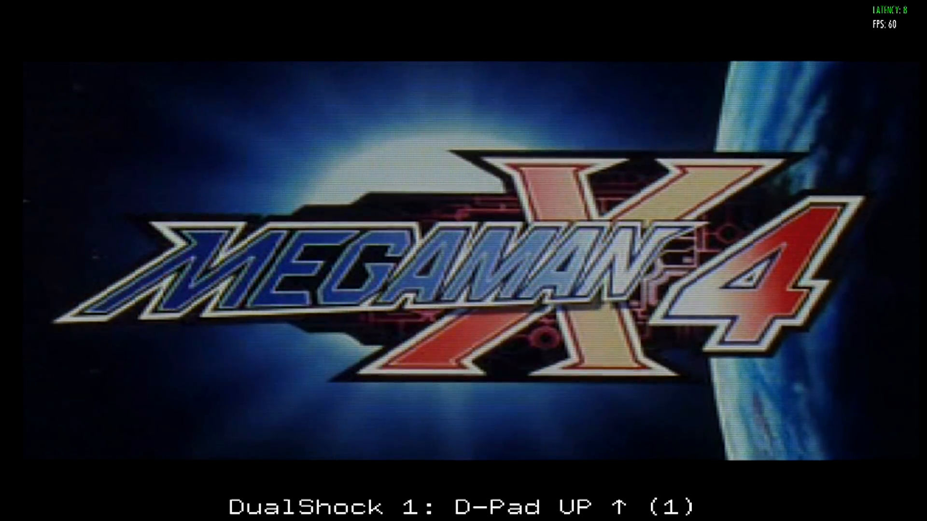
pyautogui.press('Up')
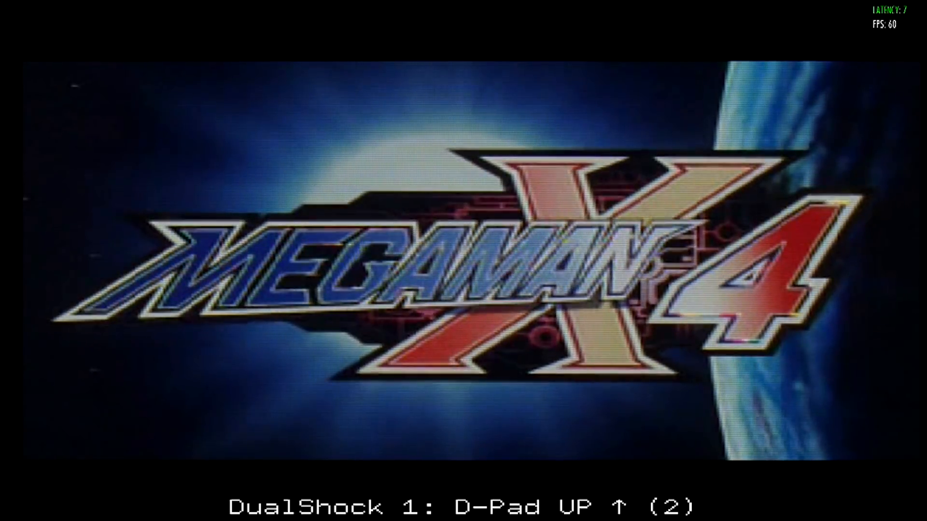
pyautogui.press('Down')
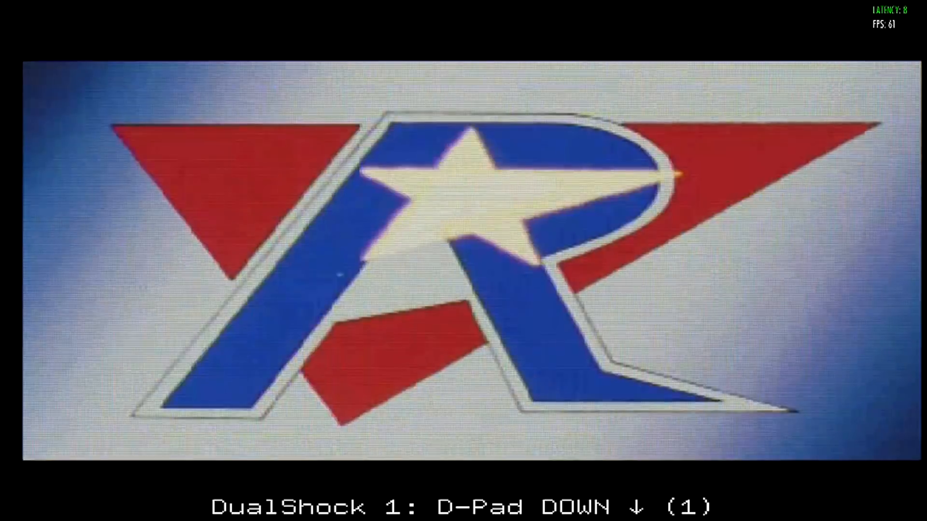
pyautogui.press('Right')
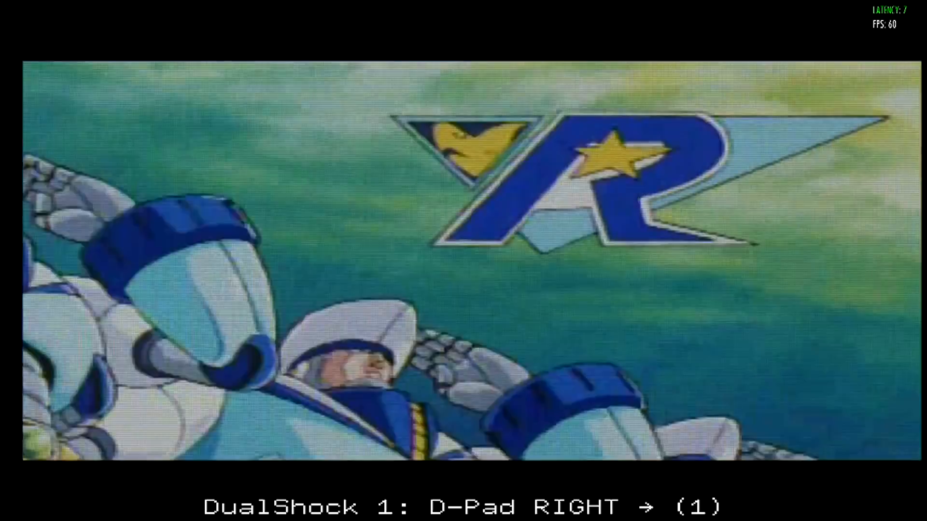
pyautogui.press('select')
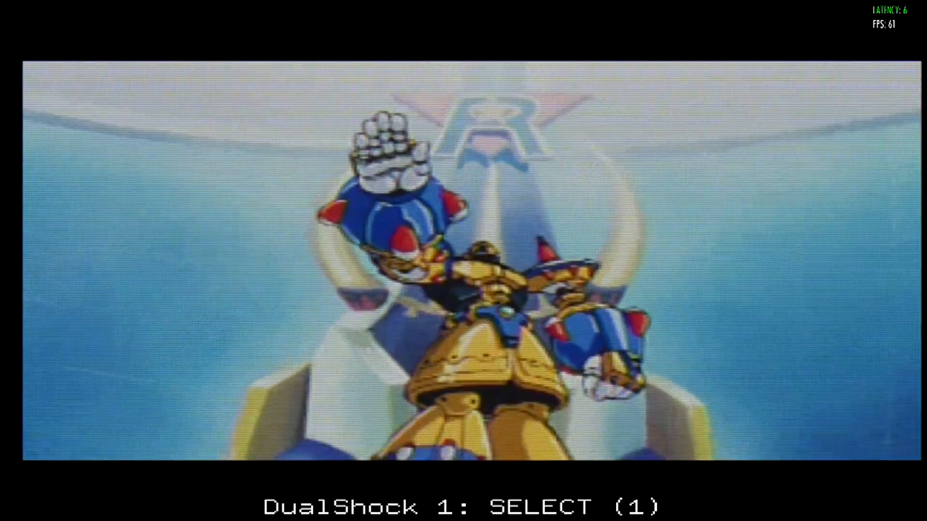
pyautogui.press('select')
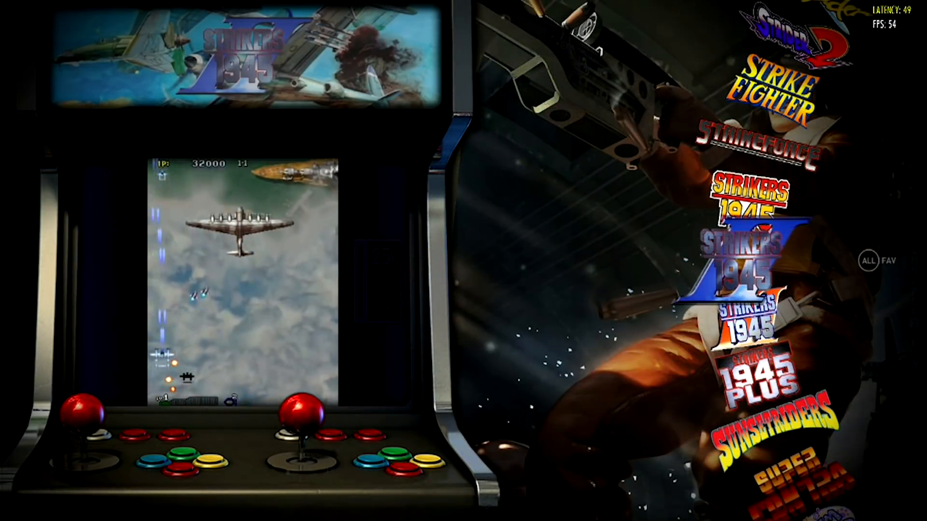
# Scroll the arcade wheel from NAM-1975 and Nebulasray down to NFL Blitz.
pyautogui.scroll(3)
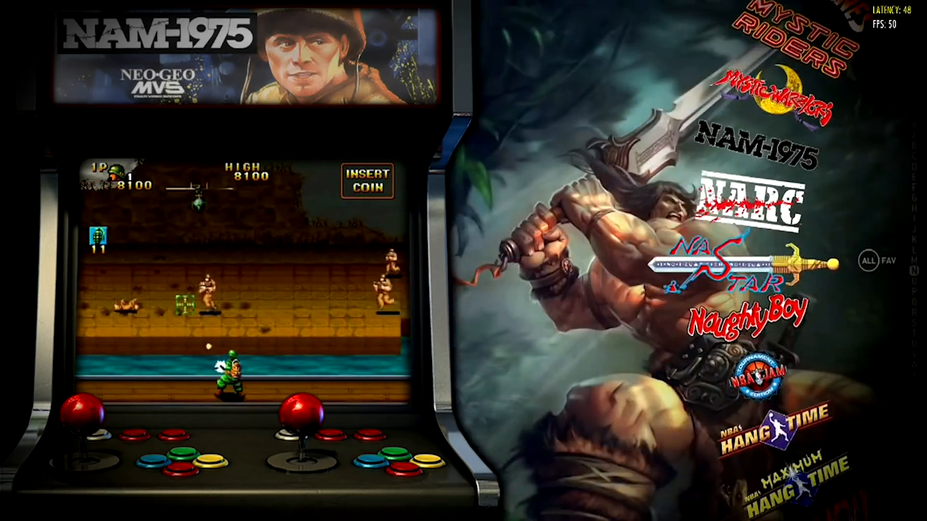
pyautogui.scroll(-3)
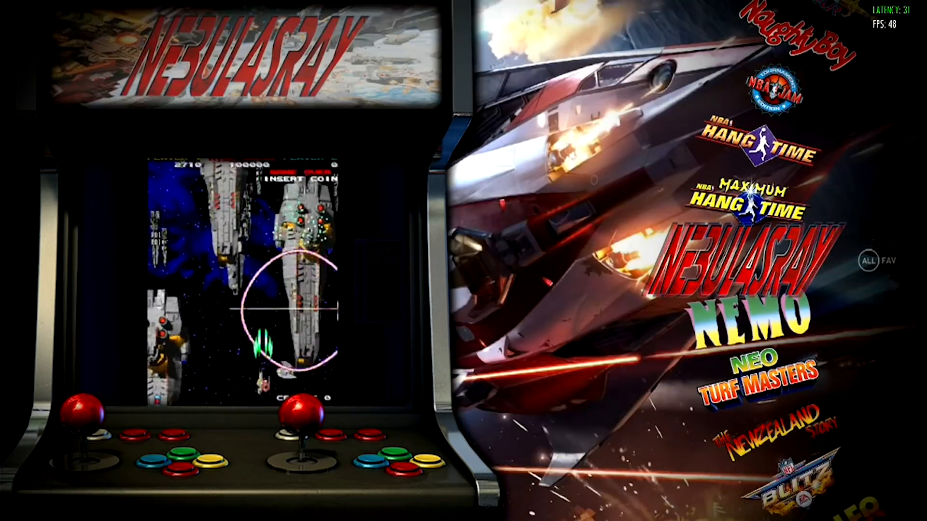
pyautogui.scroll(-3)
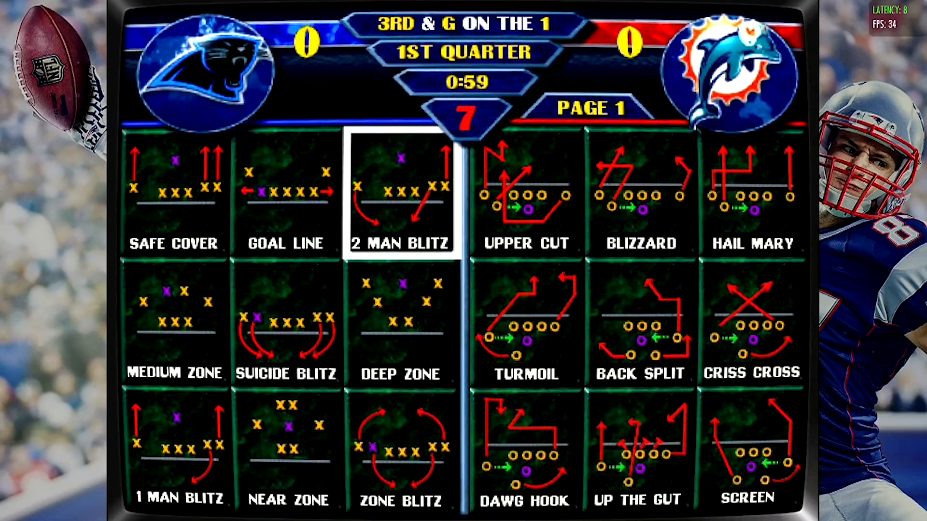
# Choose a play, then call Sweep Right from page 2 for Carolina's first and 30.
pyautogui.click(402, 201)
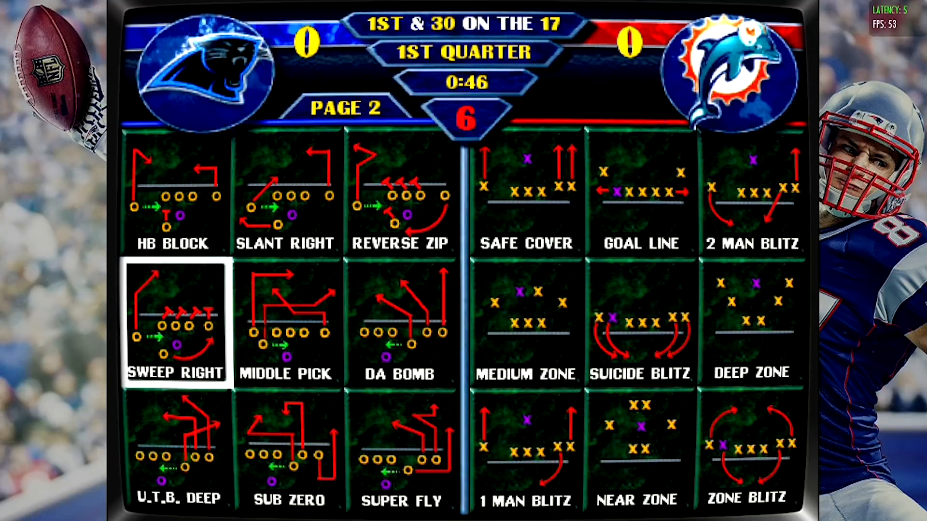
pyautogui.click(175, 325)
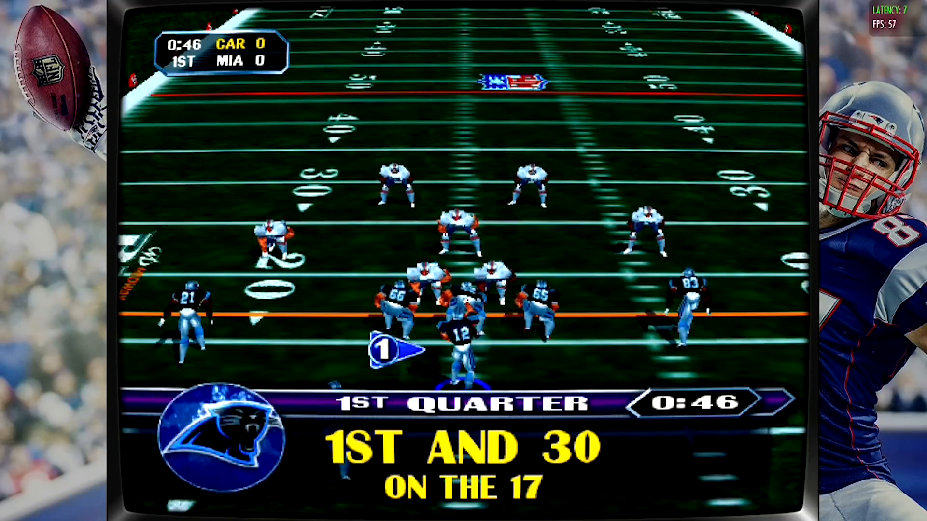